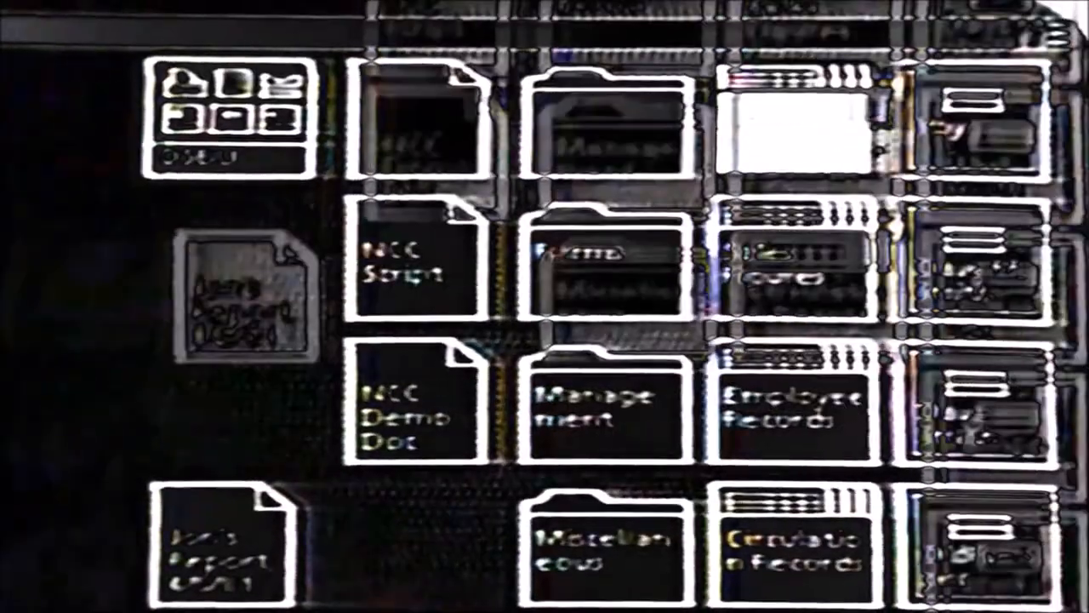
scroll(down, 3)
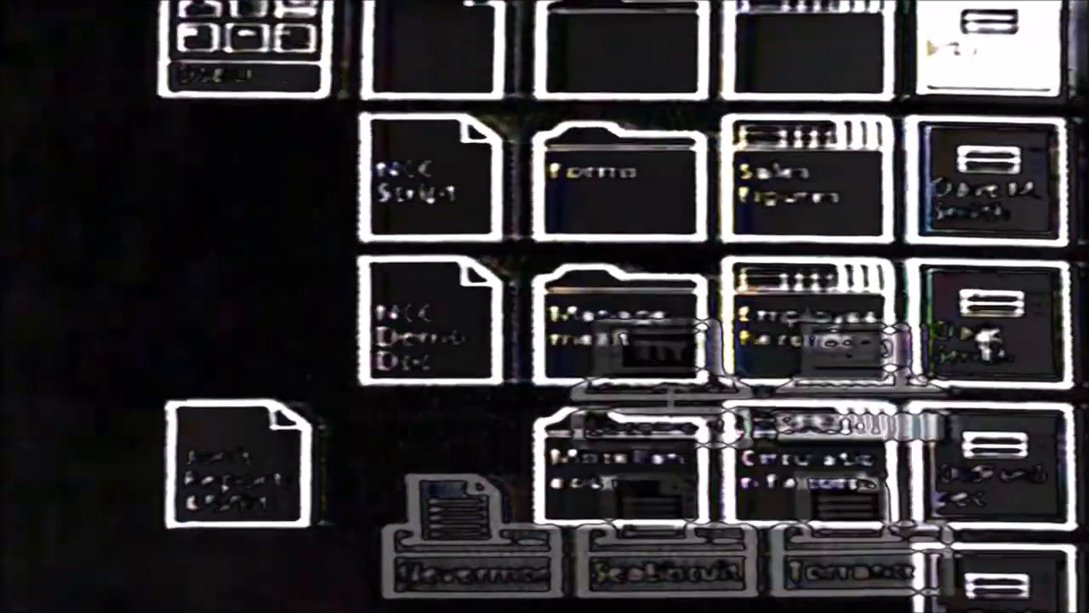